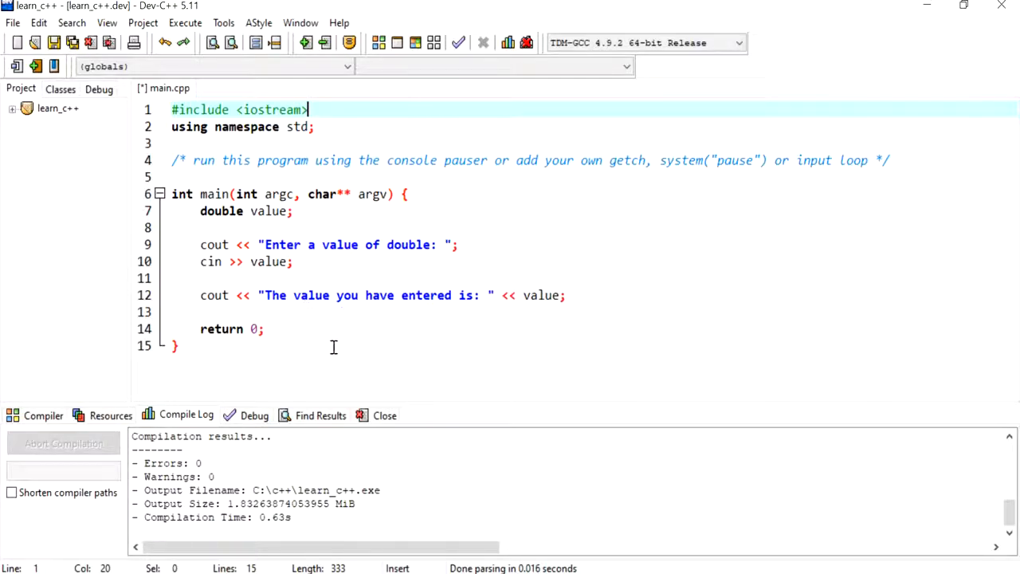
{"action": "mouse_move", "coordinate": [290, 274]}
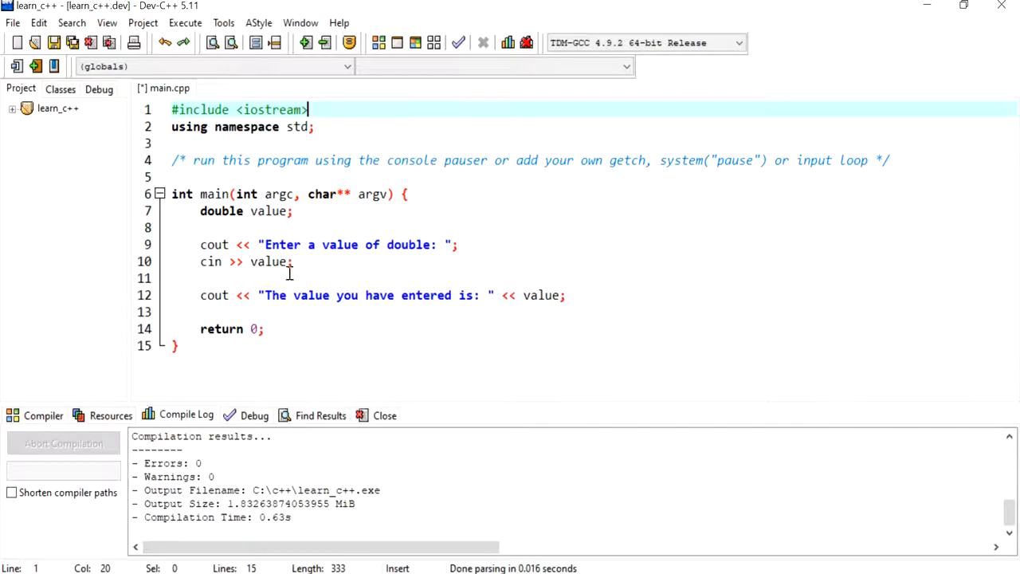
Add the statement cout << setprecision(2); on a new line after the input line.
{"action": "key", "text": "Return"}
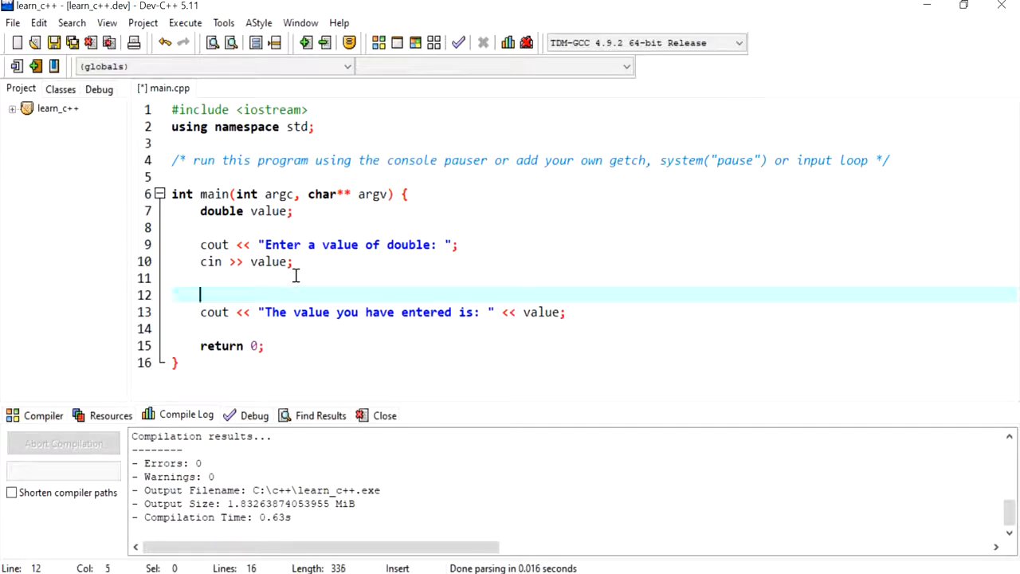
{"action": "type", "text": "cout <<"}
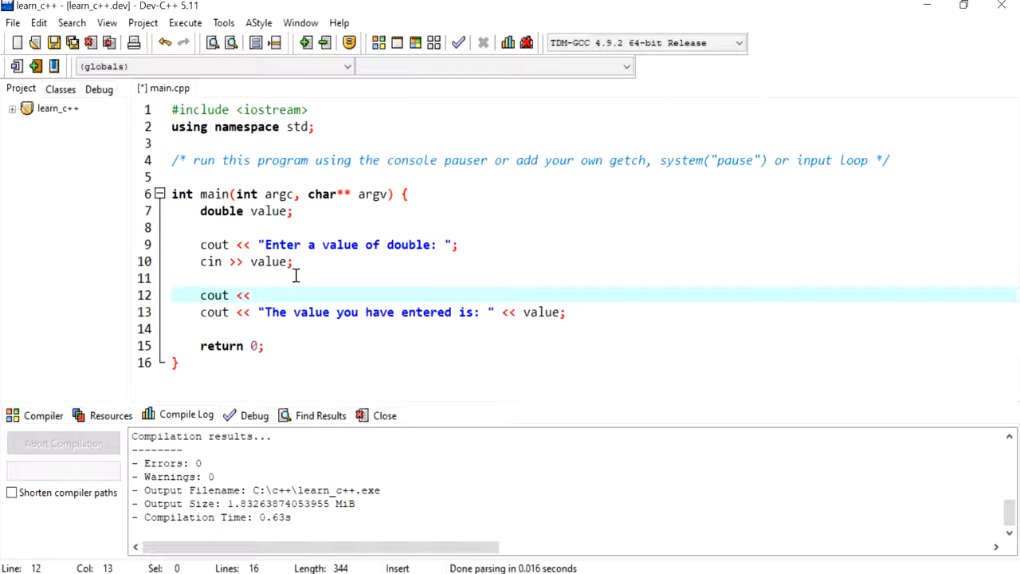
{"action": "type", "text": "set"}
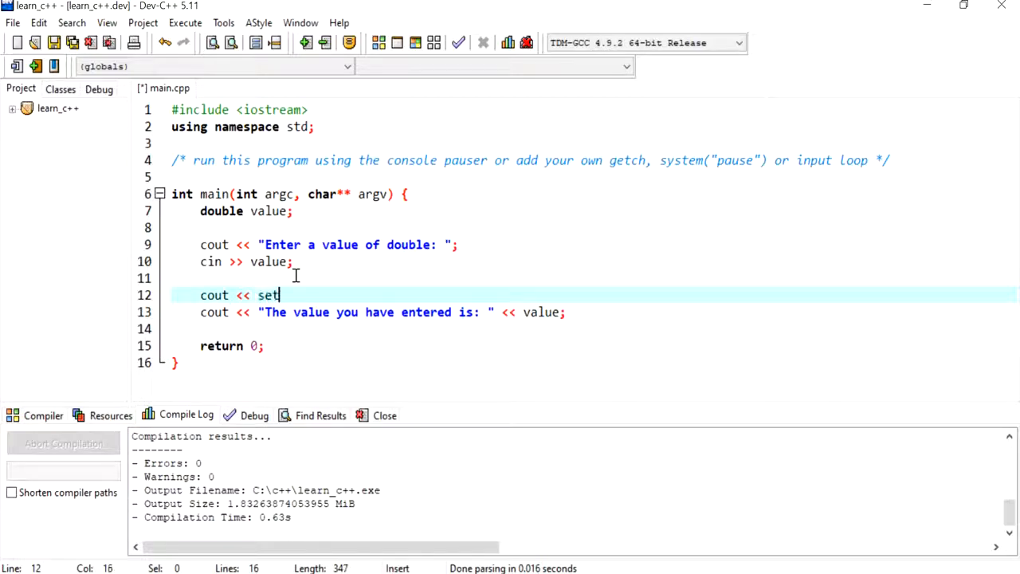
{"action": "type", "text": "pre"}
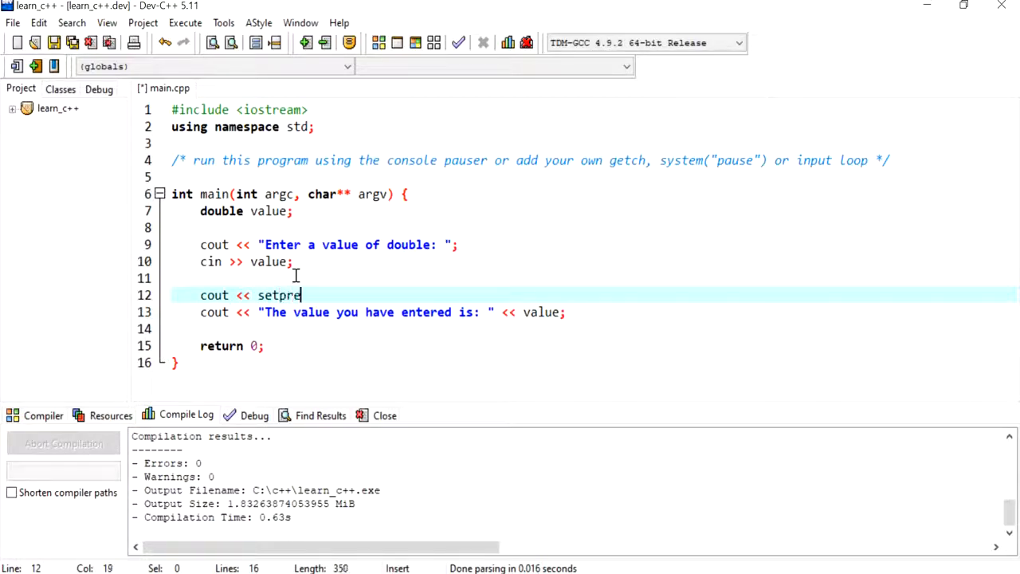
{"action": "type", "text": "cision"}
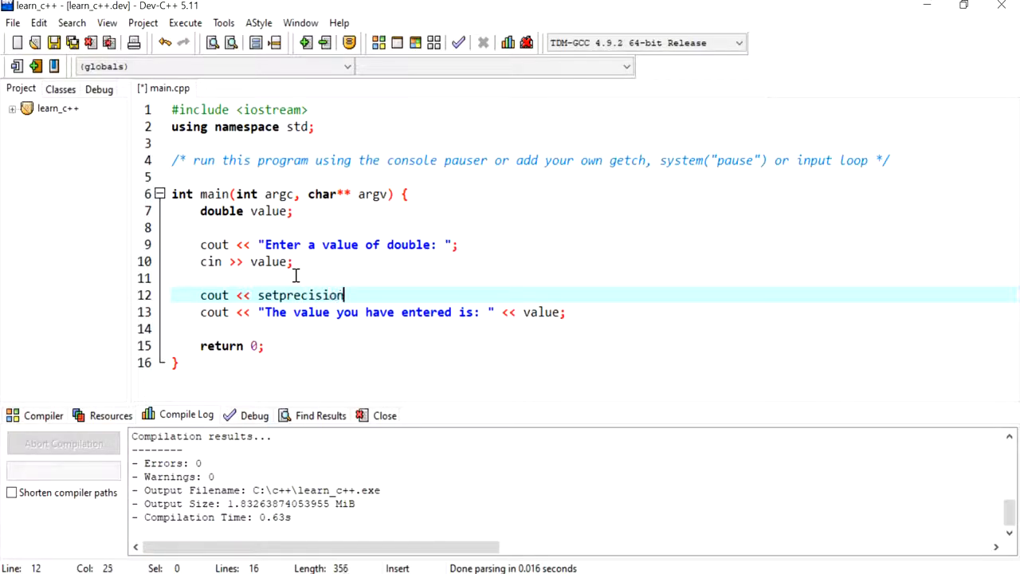
{"action": "type", "text": "(2"}
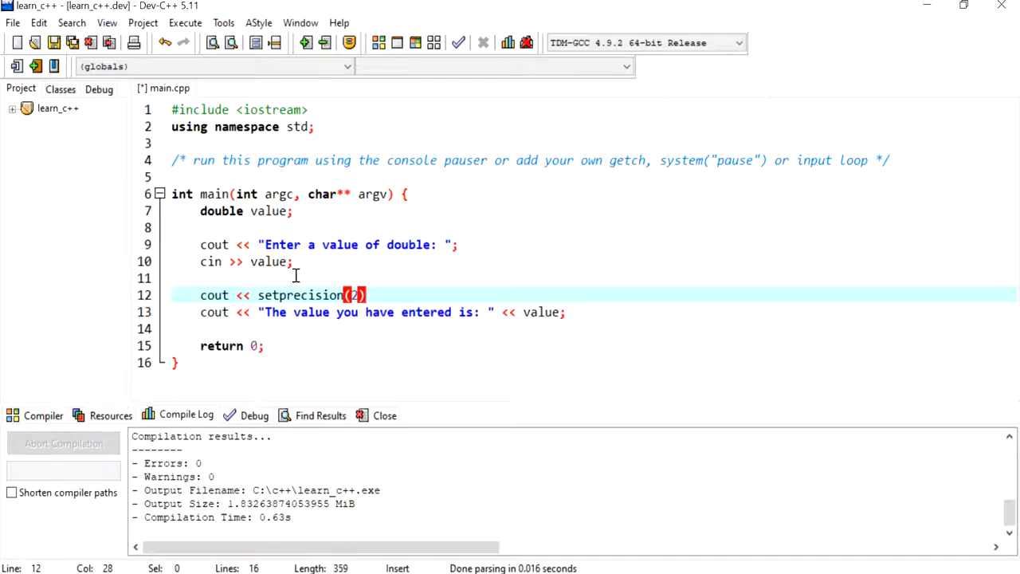
{"action": "type", "text": "2"}
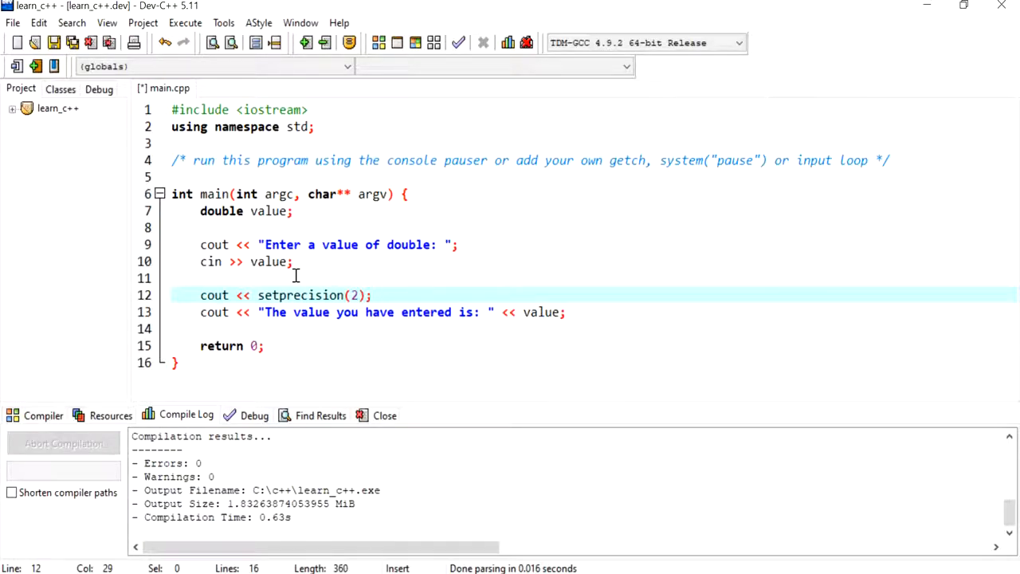
{"action": "mouse_move", "coordinate": [287, 295]}
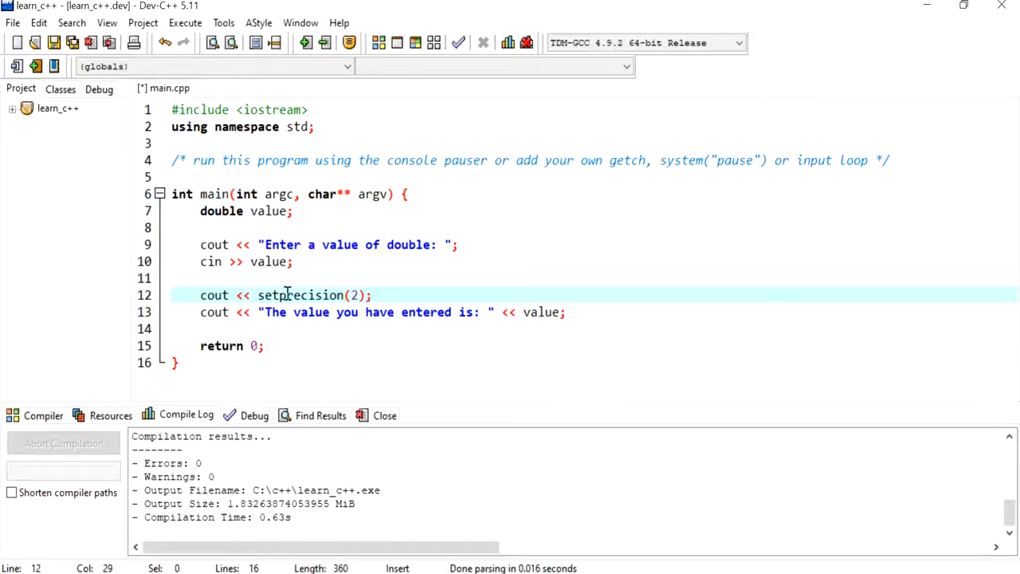
Add #include <iomanip> on a new line directly below the iostream include.
{"action": "key", "text": "Return"}
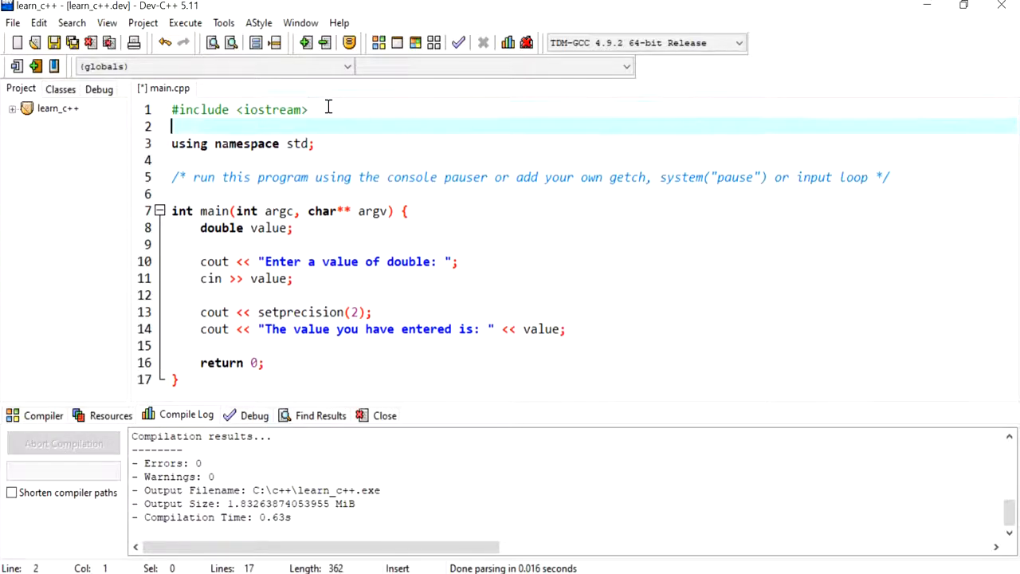
{"action": "type", "text": "#include <iomanip>"}
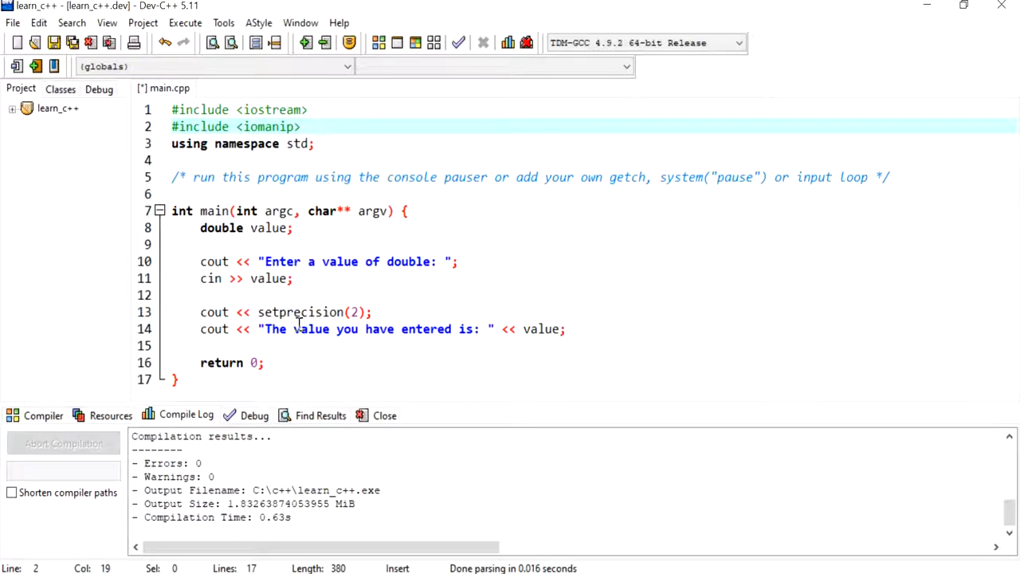
Insert fixed << before setprecision(2) so the line reads cout << fixed << setprecision(2);.
{"action": "double_click", "coordinate": [300, 311]}
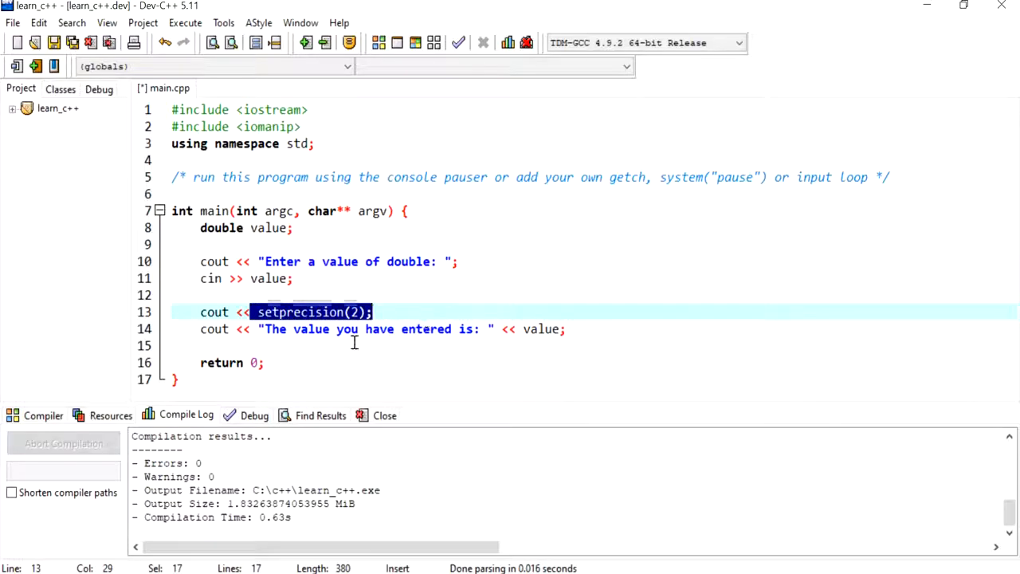
{"action": "left_click", "coordinate": [257, 311]}
{"action": "type", "text": " <<"}
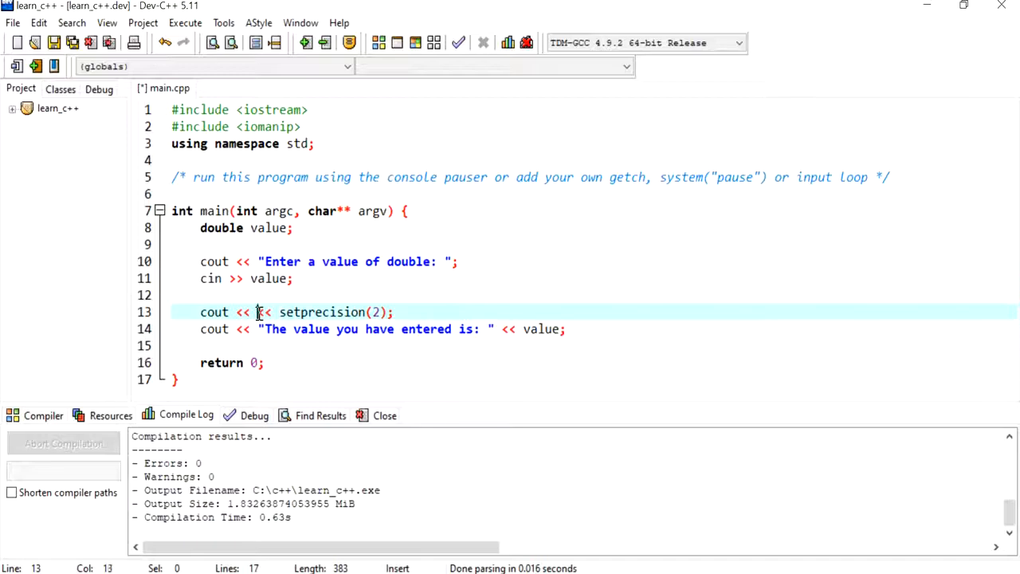
{"action": "type", "text": "fix"}
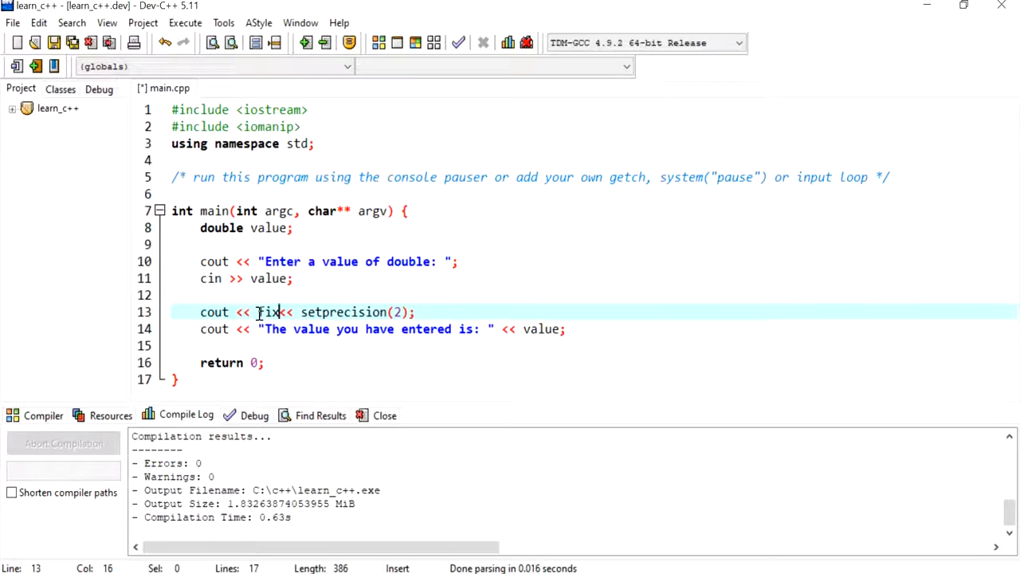
{"action": "type", "text": "ed"}
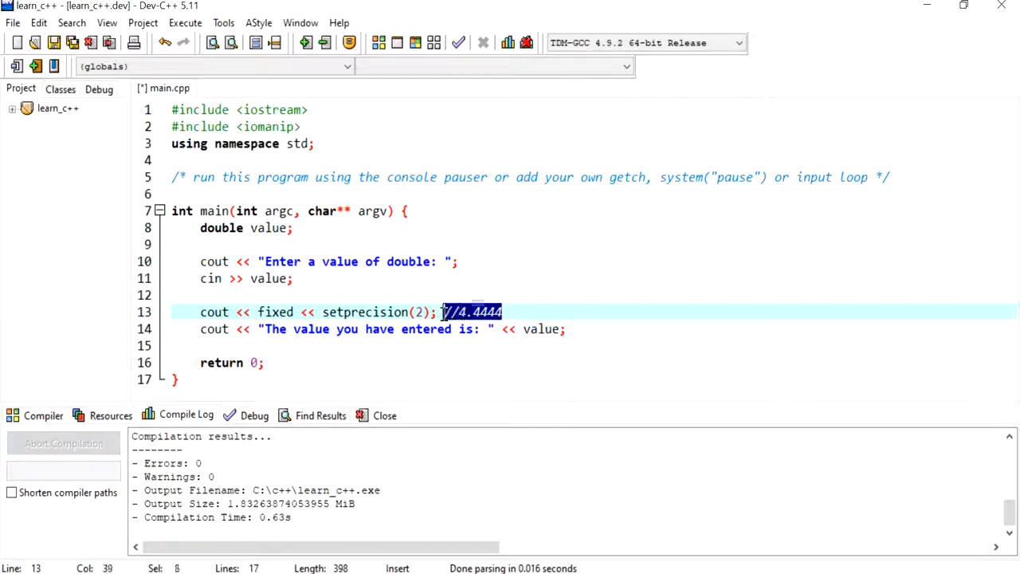
Compile and run the program, entering 4.444 as the double value in the console.
{"action": "left_click", "coordinate": [185, 23]}
{"action": "type", "text": "4.444"}
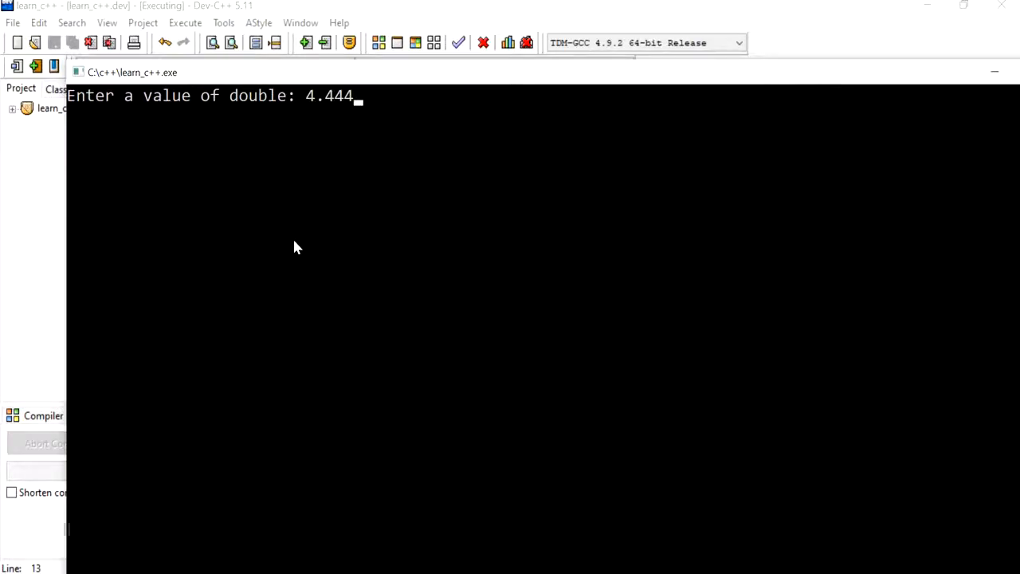
{"action": "key", "text": "Return"}
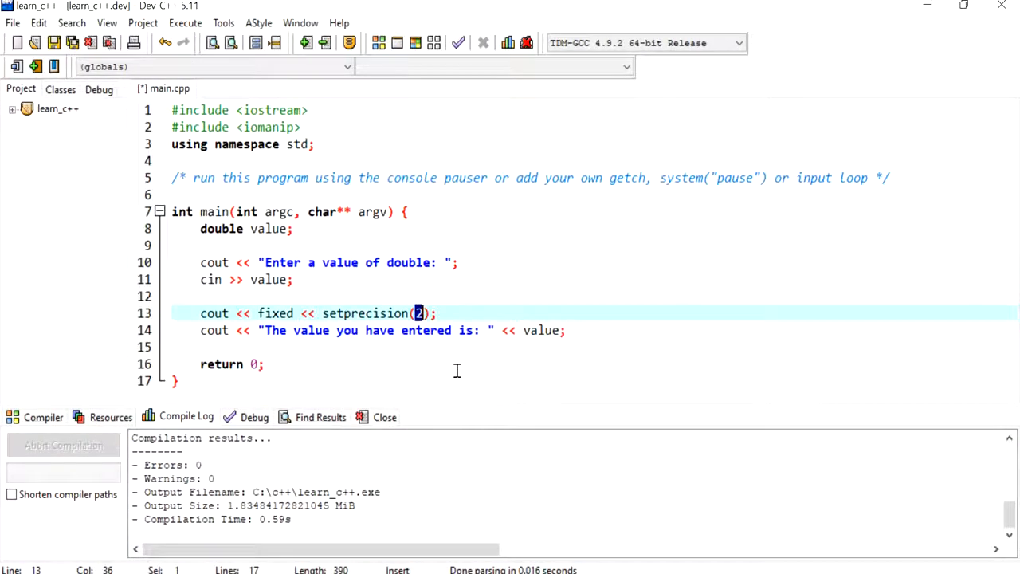
{"action": "mouse_move", "coordinate": [459, 413]}
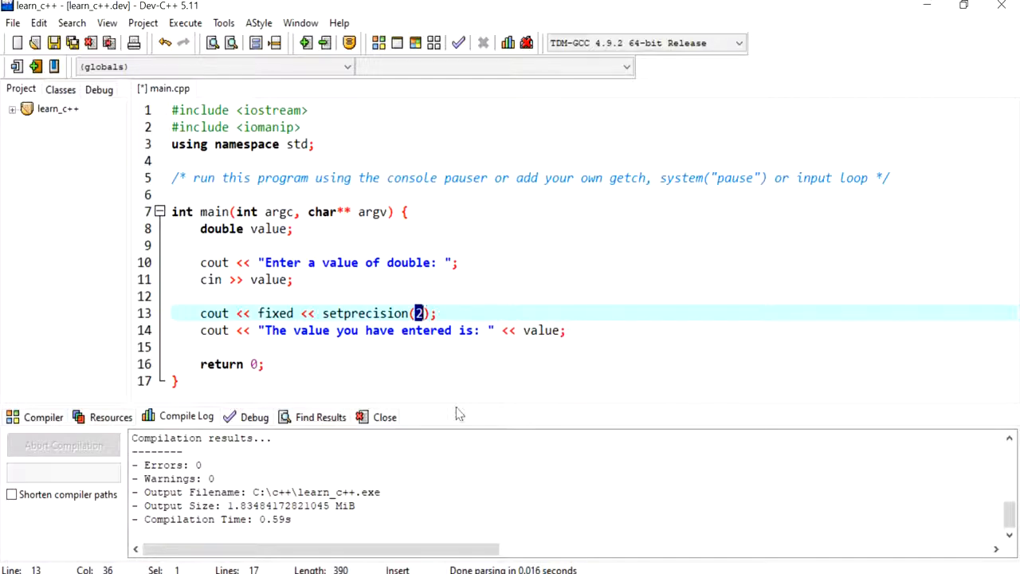
Change the precision to setprecision(3), rebuild and run, entering 4.44 at the prompt.
{"action": "type", "text": "3"}
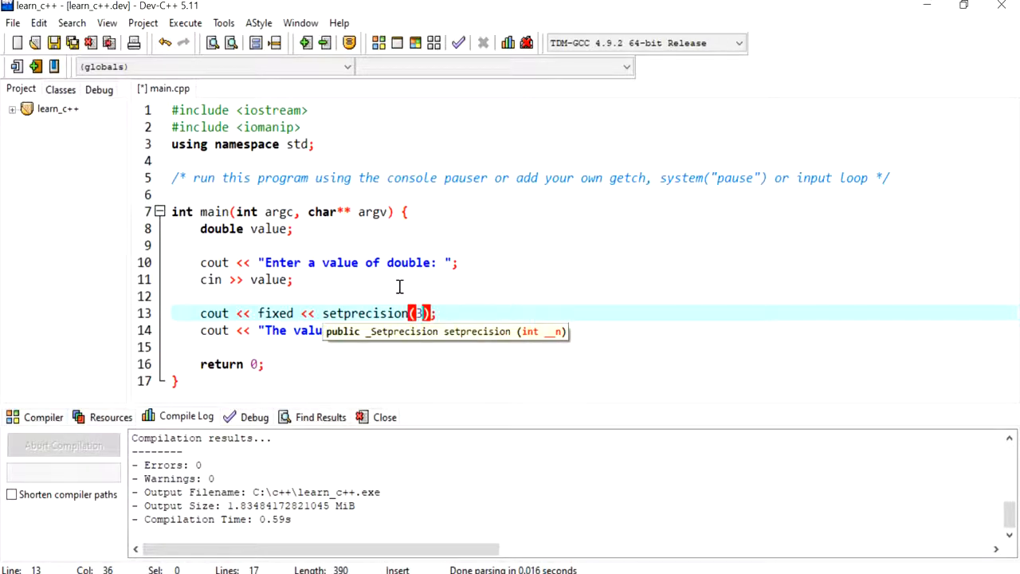
{"action": "left_click", "coordinate": [173, 43]}
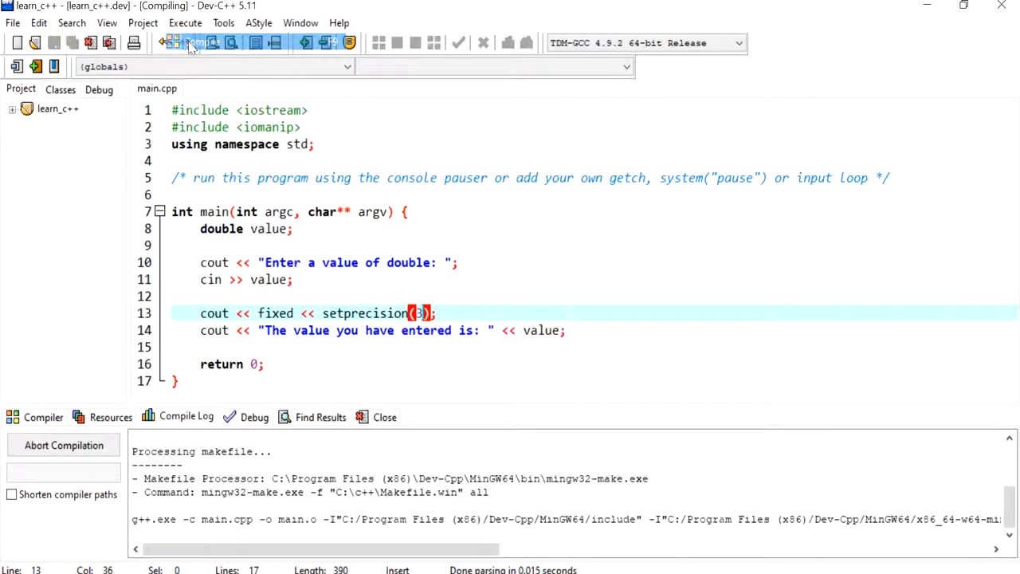
{"action": "left_click", "coordinate": [185, 23]}
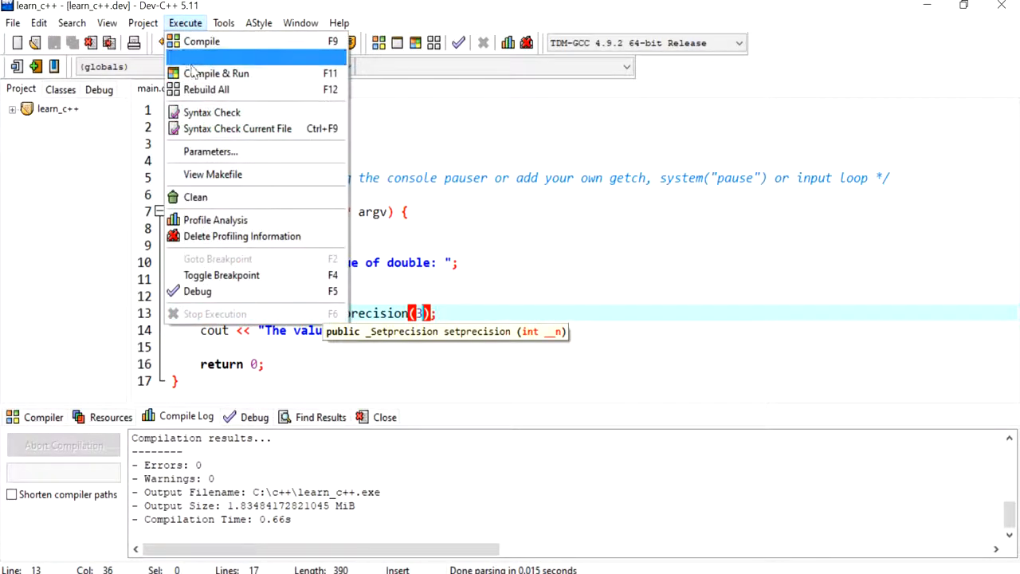
{"action": "left_click", "coordinate": [217, 73]}
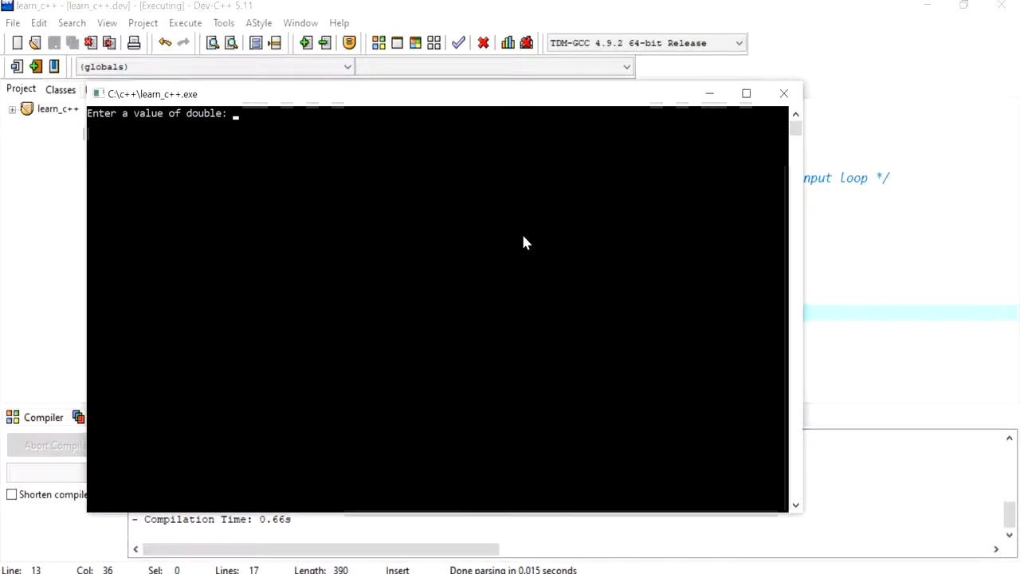
{"action": "type", "text": "4.44"}
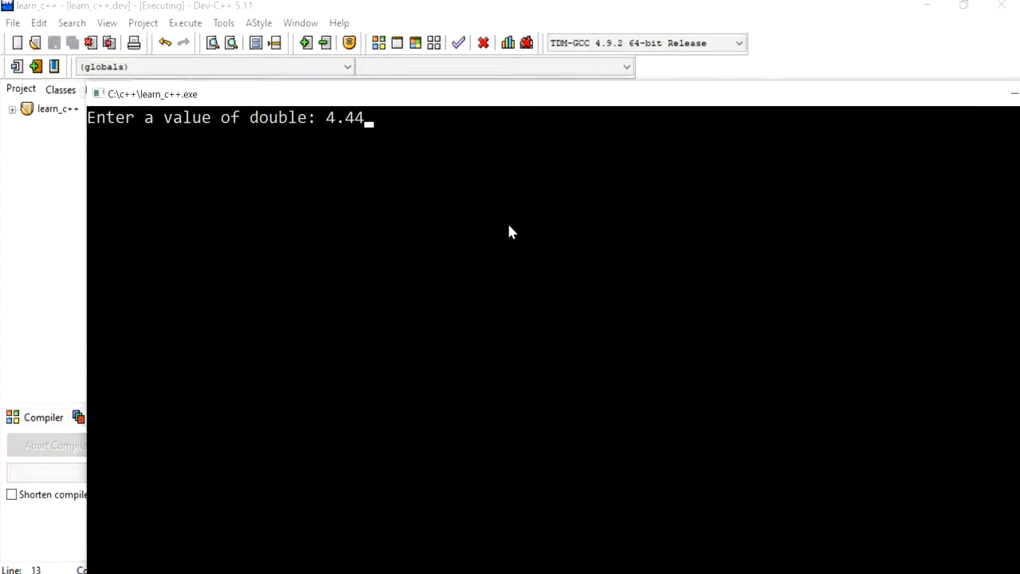